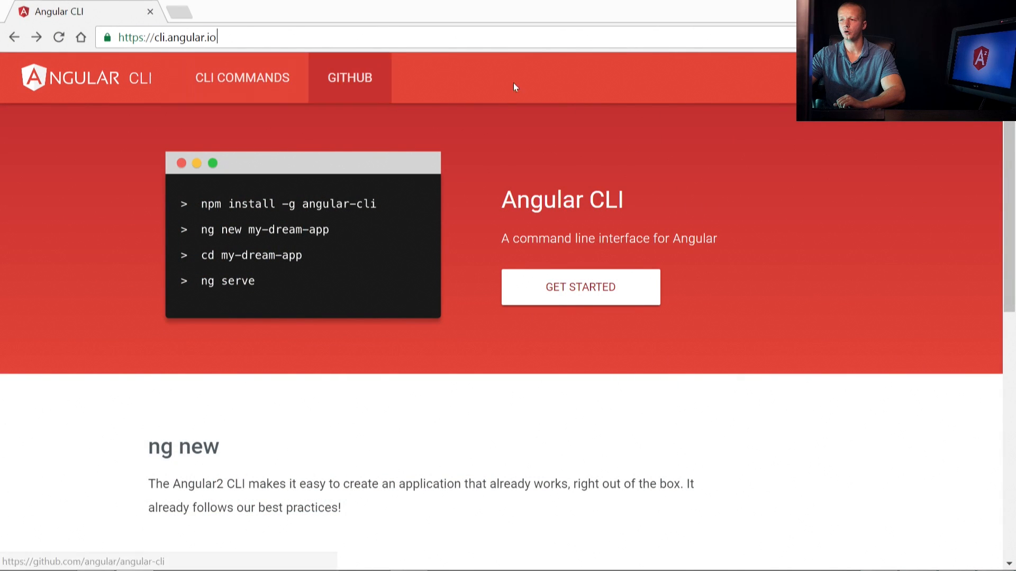
mouse_move(776, 244)
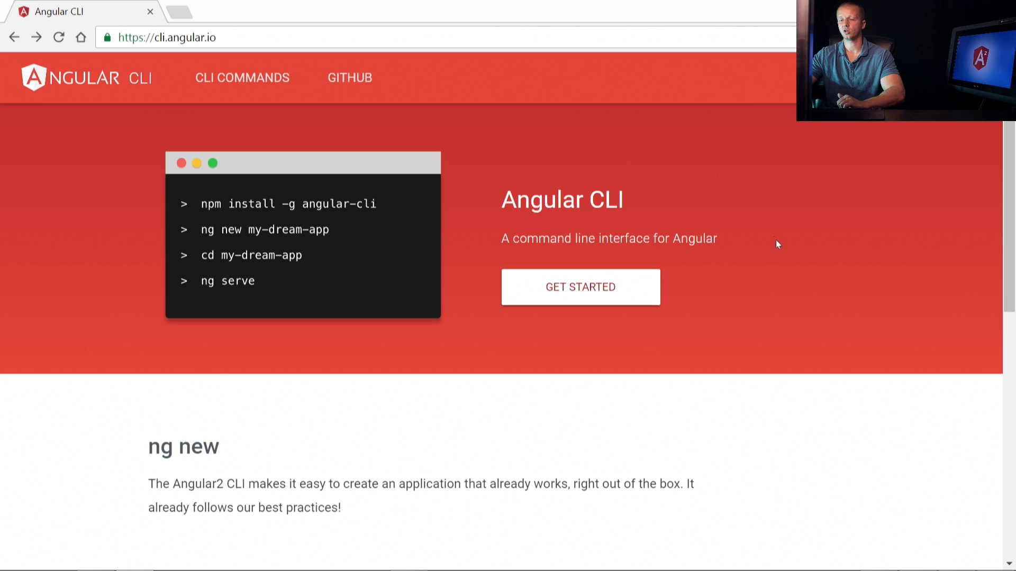
mouse_move(784, 224)
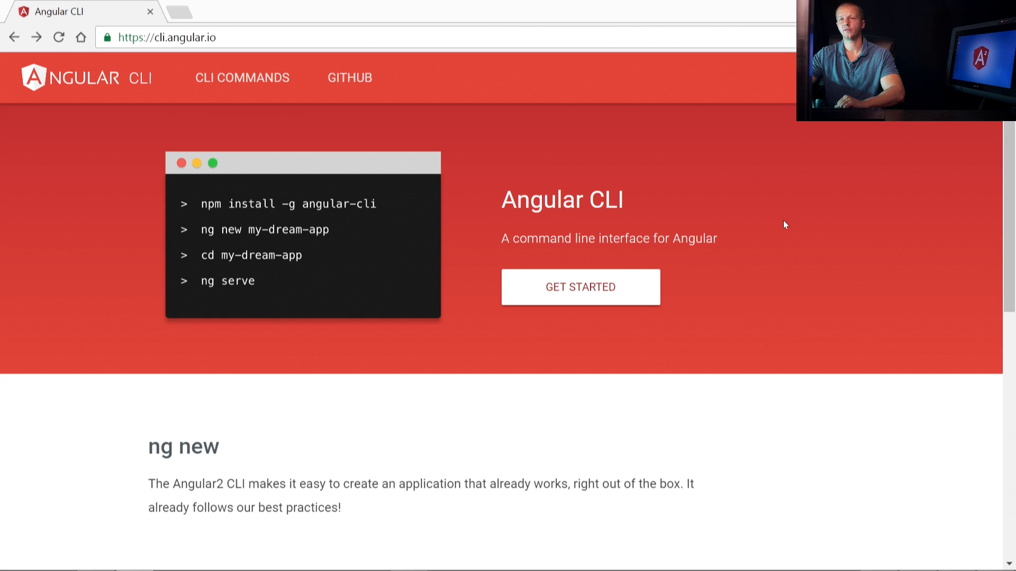
mouse_move(842, 304)
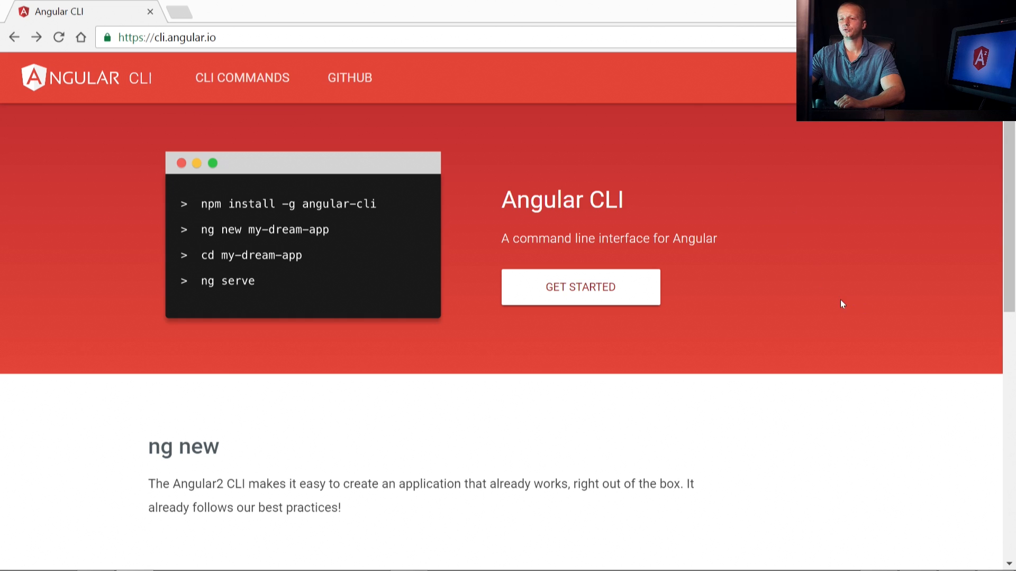
- Scroll the angular-cli README through the beta note, Webpack update, Node/NPM prerequisites and table of contents
scroll("down", 3)
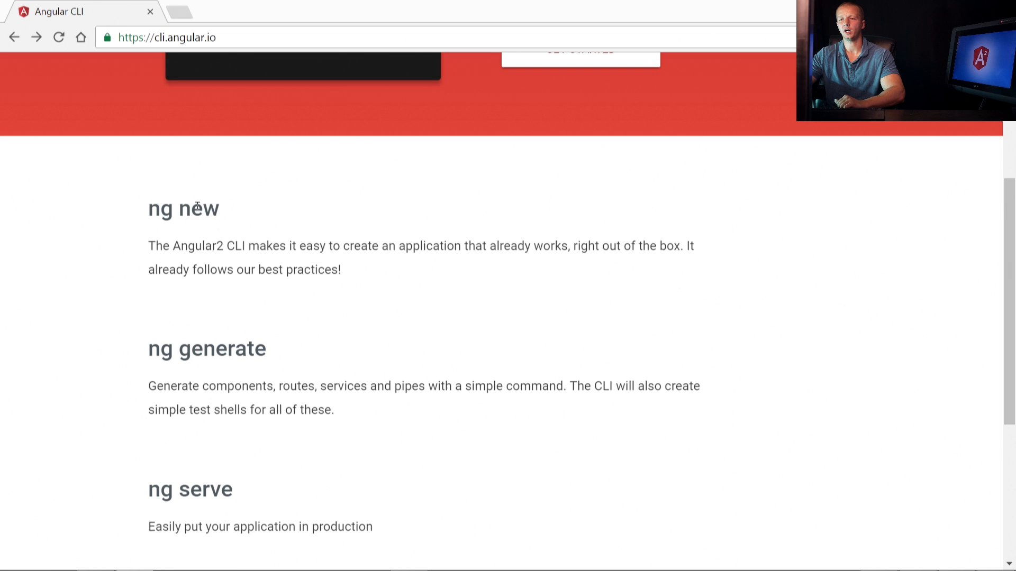
scroll("down", 3)
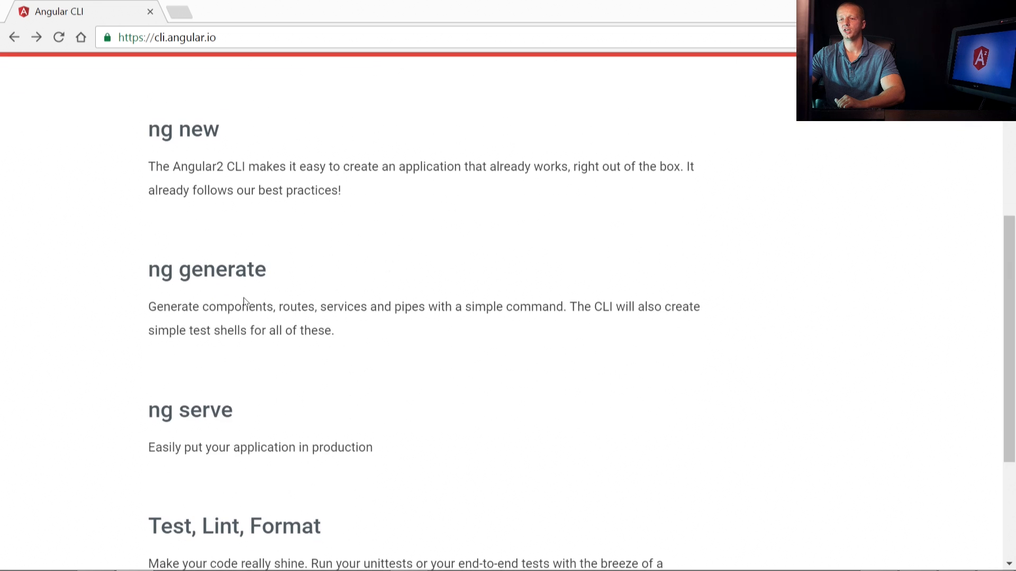
mouse_move(402, 304)
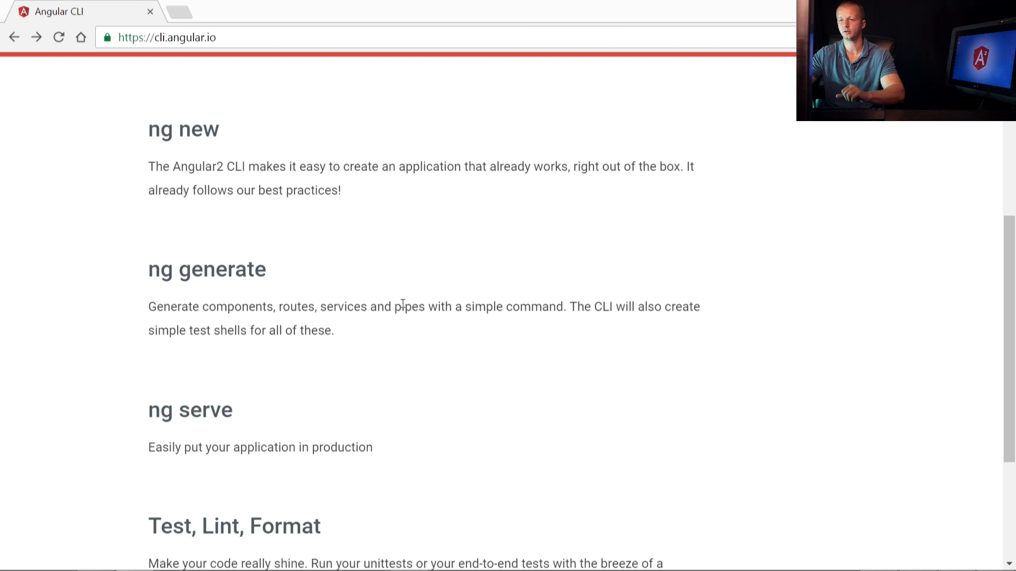
scroll("down", 3)
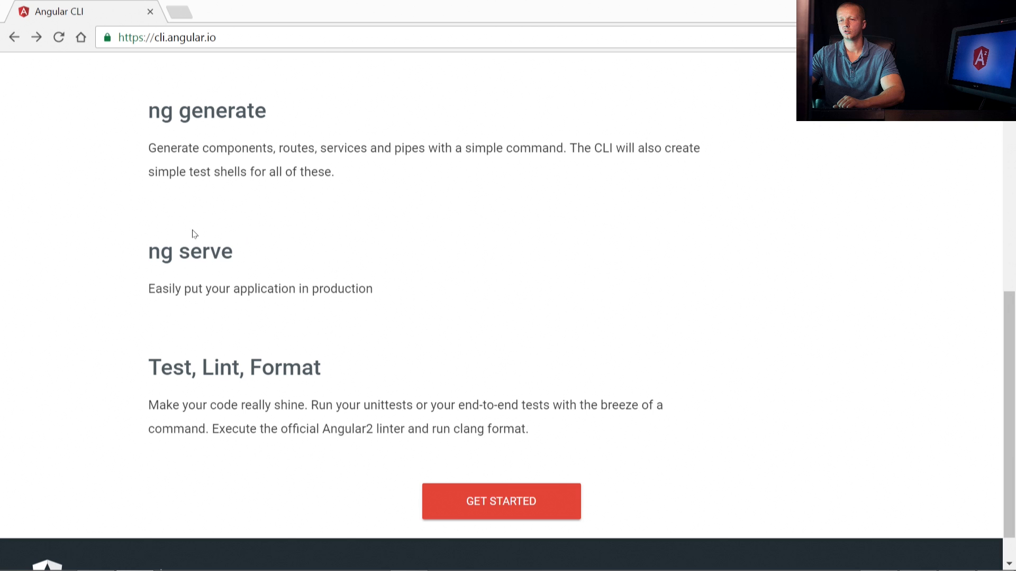
double_click(206, 252)
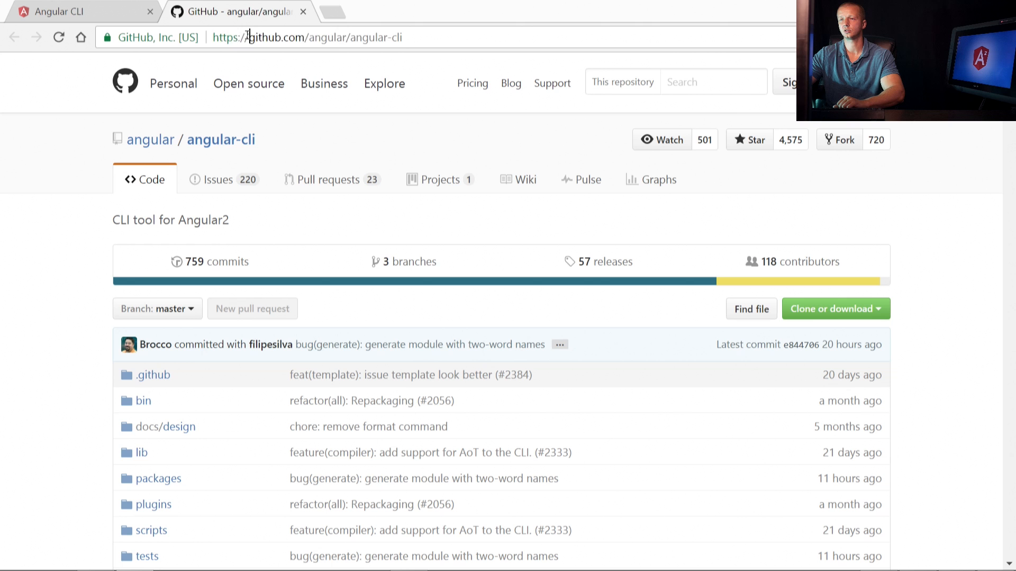
scroll("down", 3)
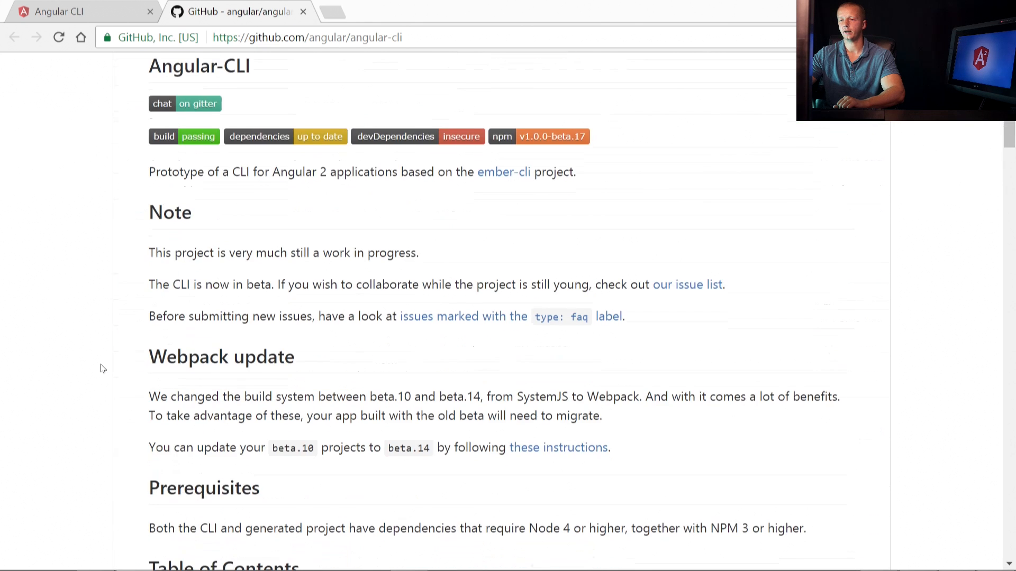
scroll("down", 3)
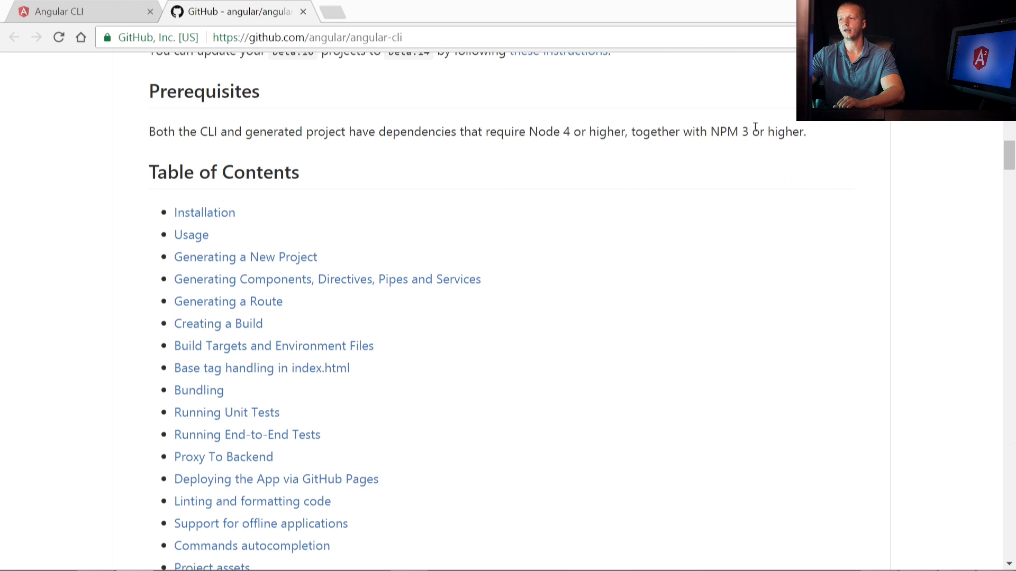
mouse_move(814, 135)
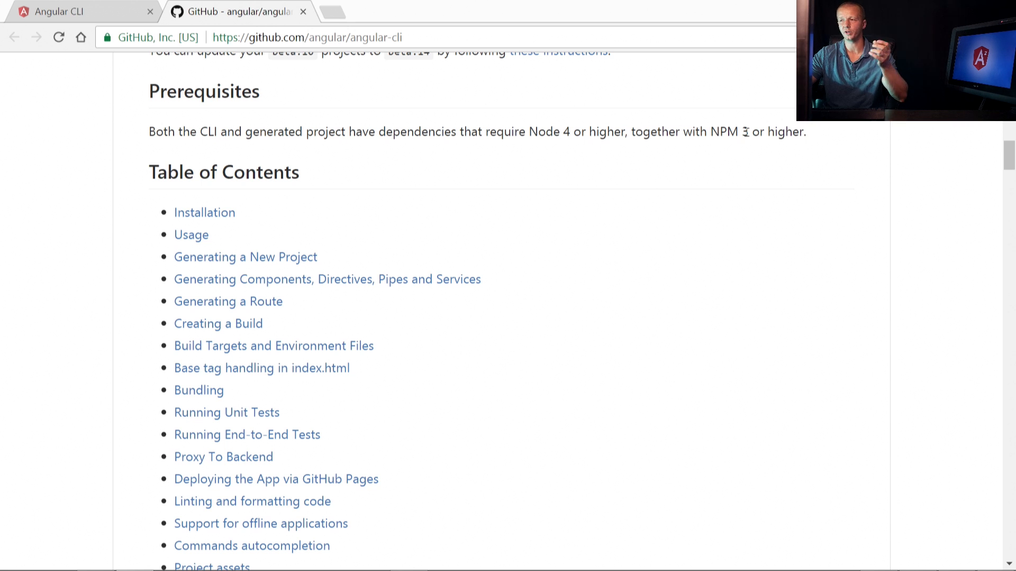
mouse_move(134, 215)
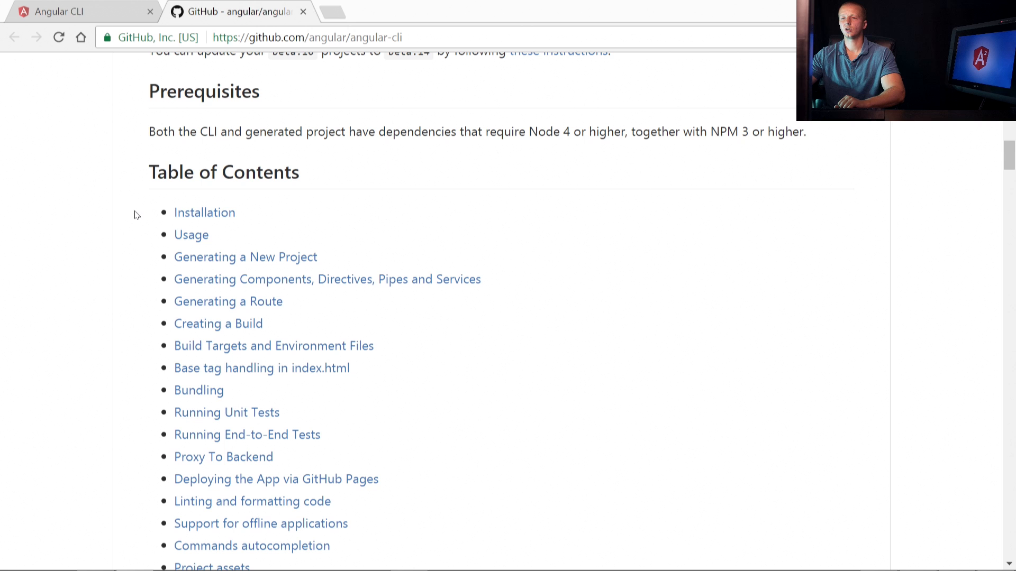
- Jump to the Installation section and scroll to 'Generating and serving an Angular2 project'
left_click(205, 213)
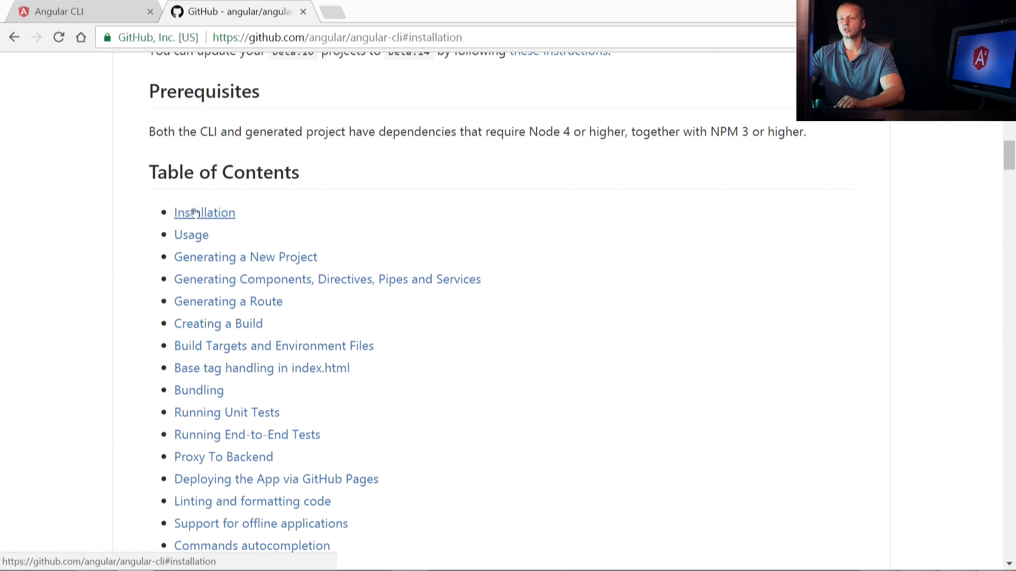
left_click(204, 213)
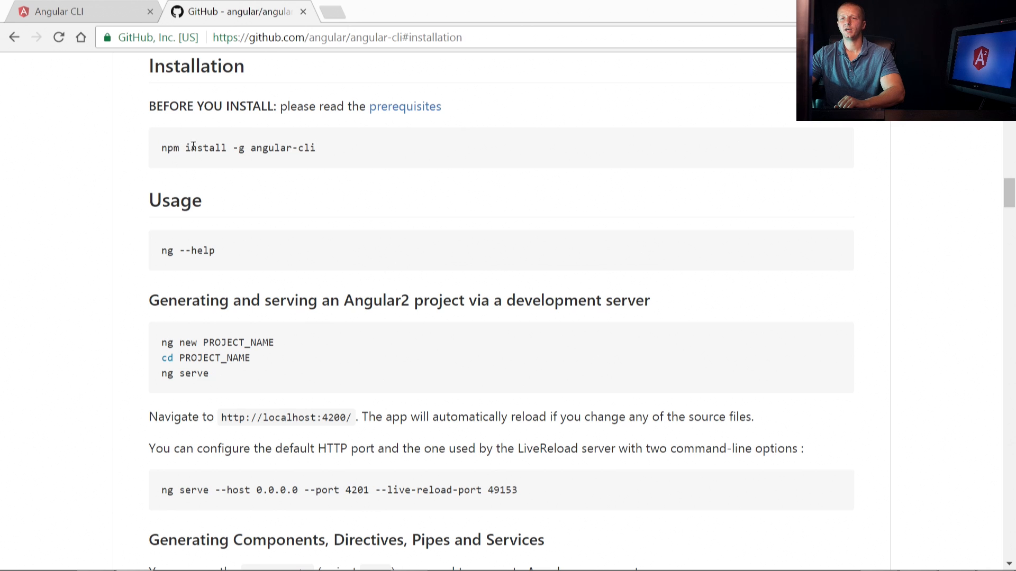
mouse_move(296, 144)
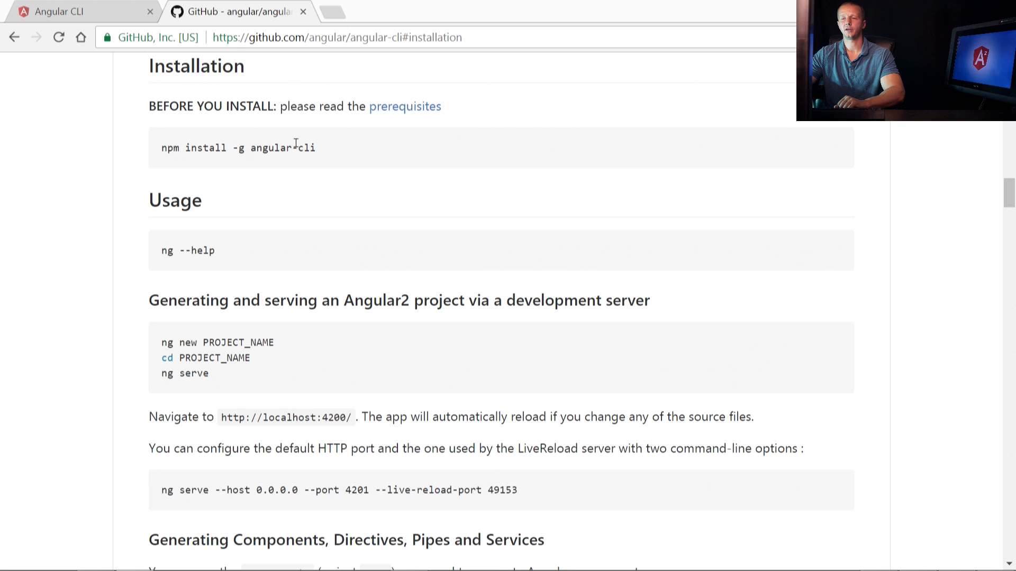
mouse_move(329, 139)
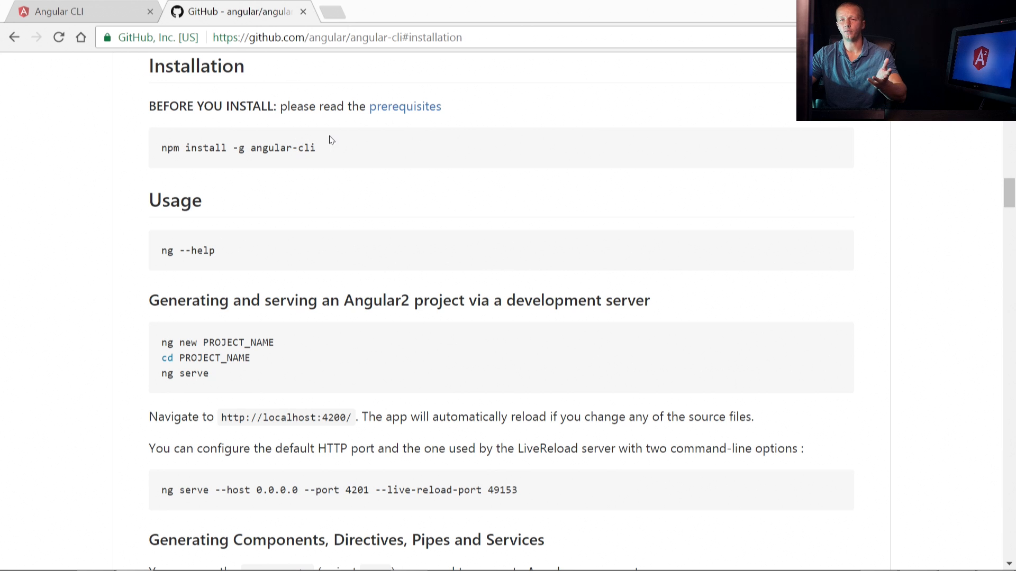
mouse_move(416, 219)
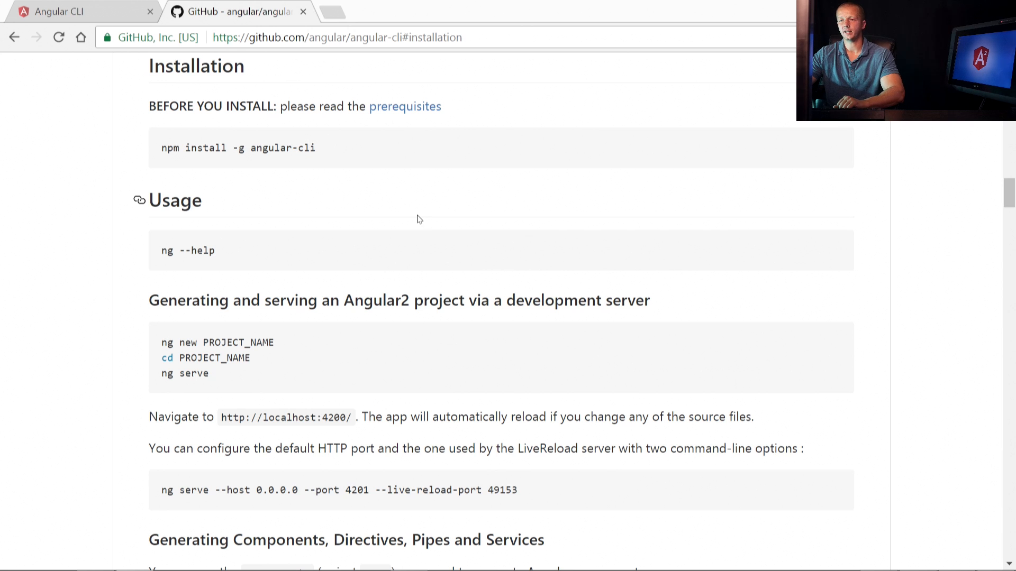
scroll("down", 3)
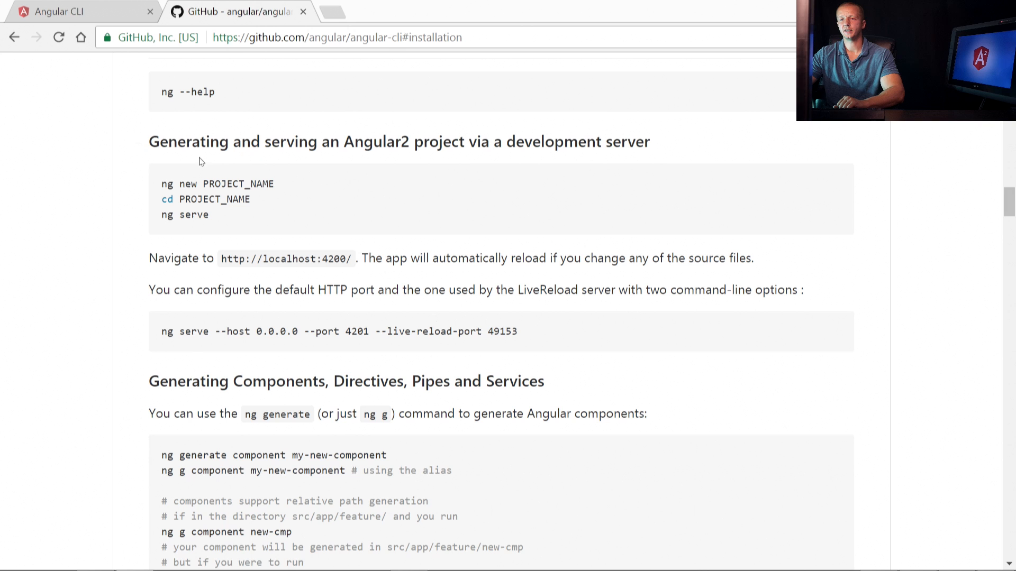
mouse_move(162, 185)
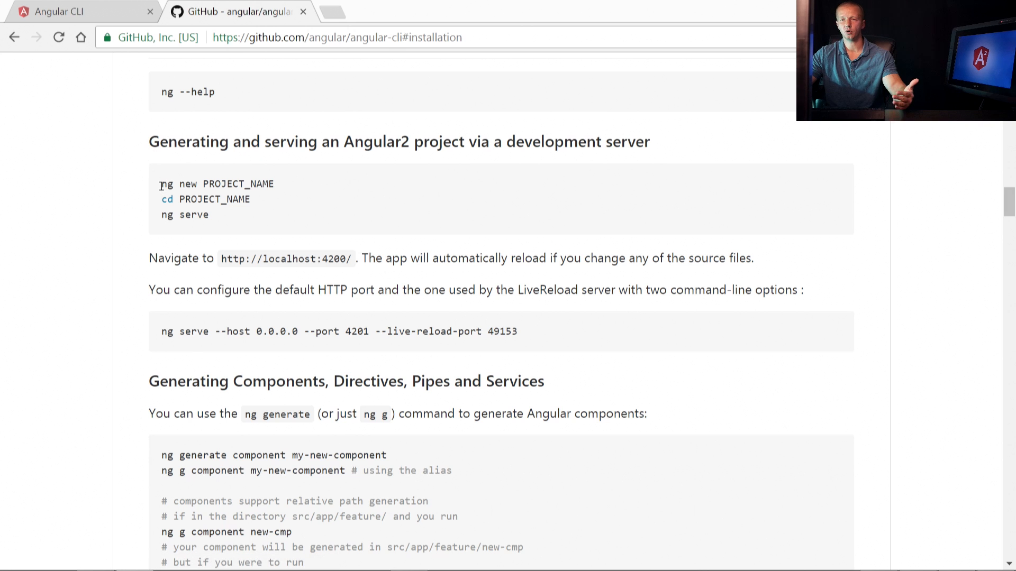
scroll("up", 3)
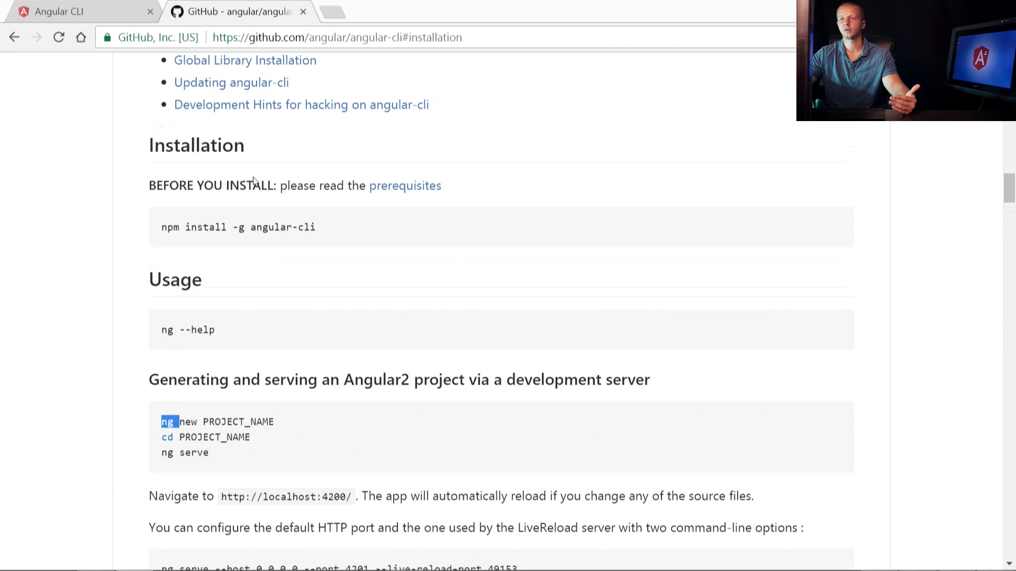
scroll("down", 3)
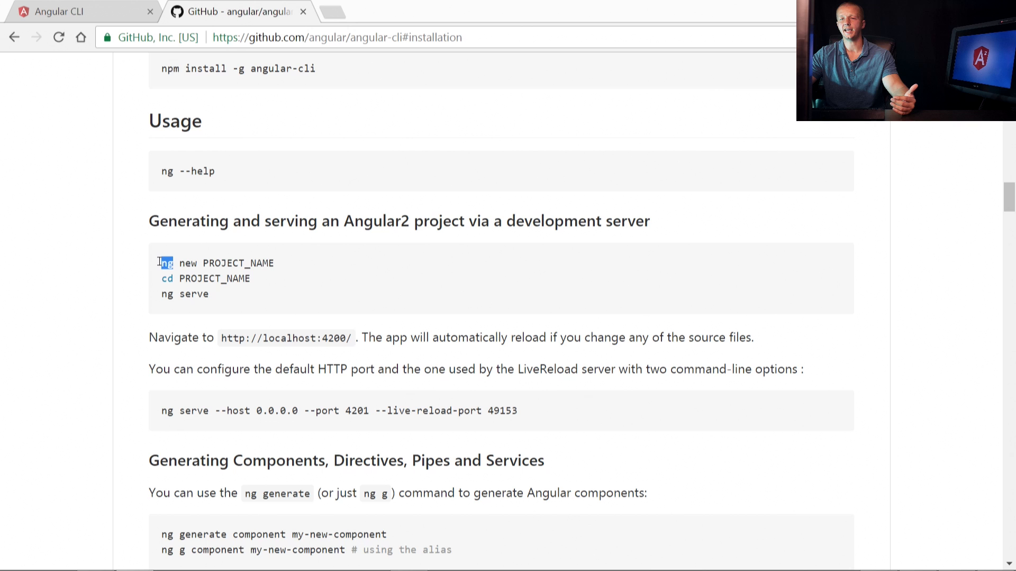
- Highlight 'new' and the PROJECT_NAME placeholder in the ng new command
double_click(187, 263)
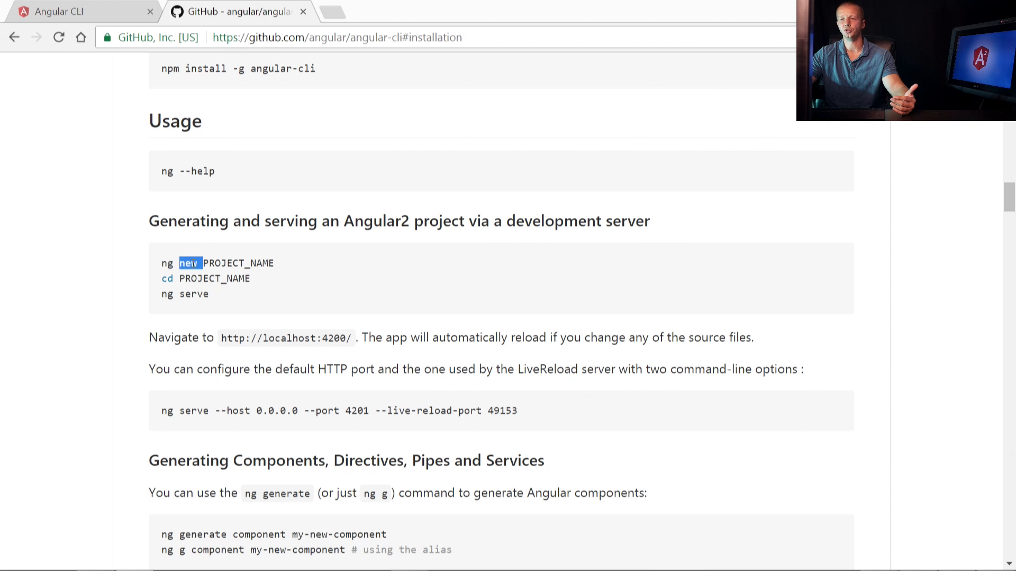
double_click(237, 264)
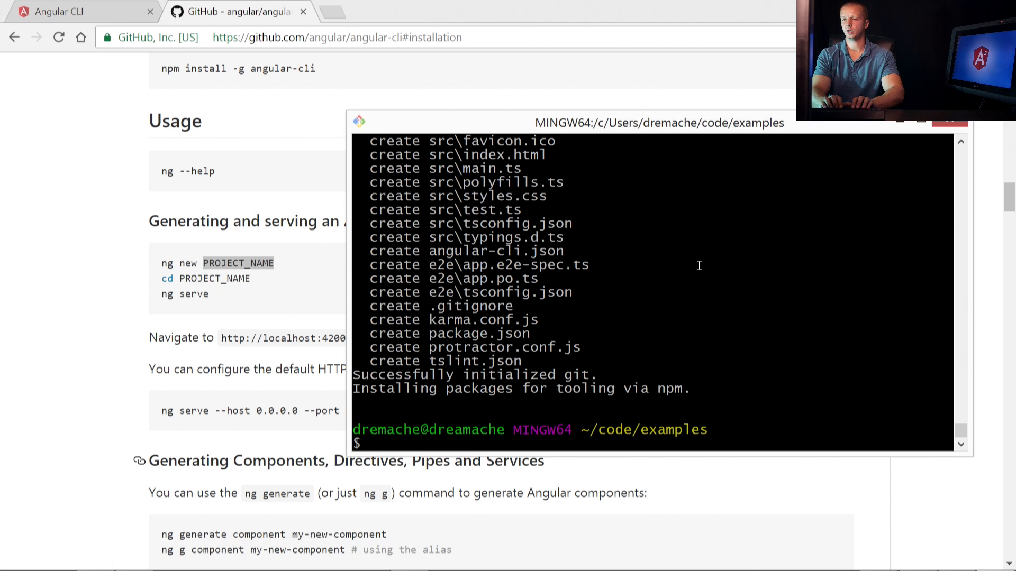
- Run 'ng new angular-fastest' and watch it create files and install tooling packages via npm
type("ng")
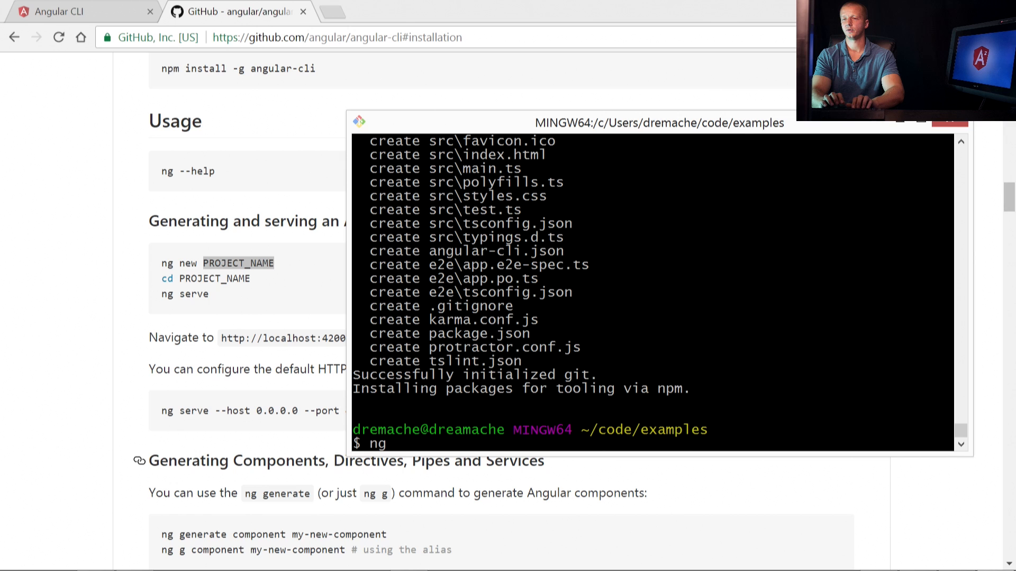
type("new ang")
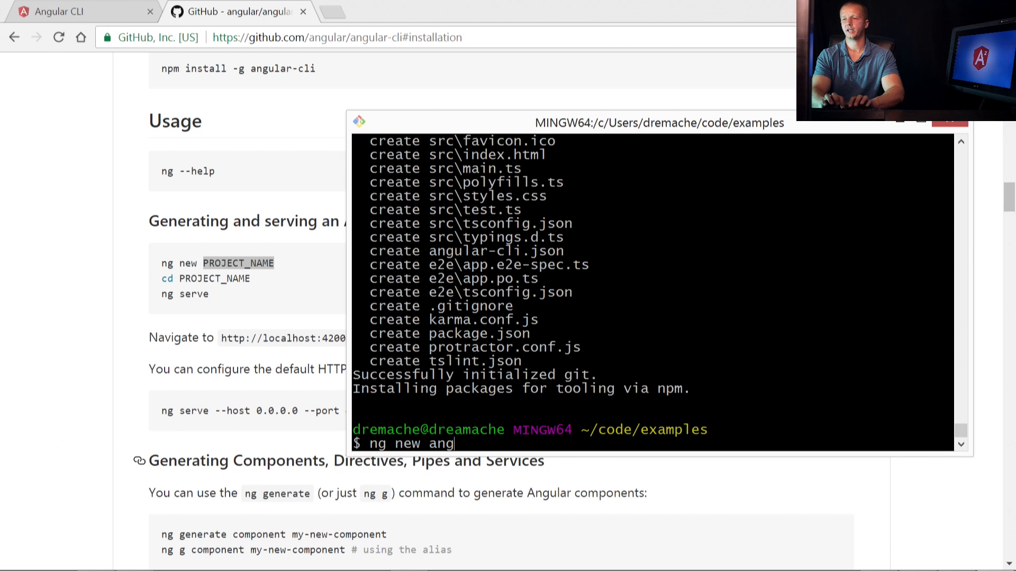
type("ular-fastest")
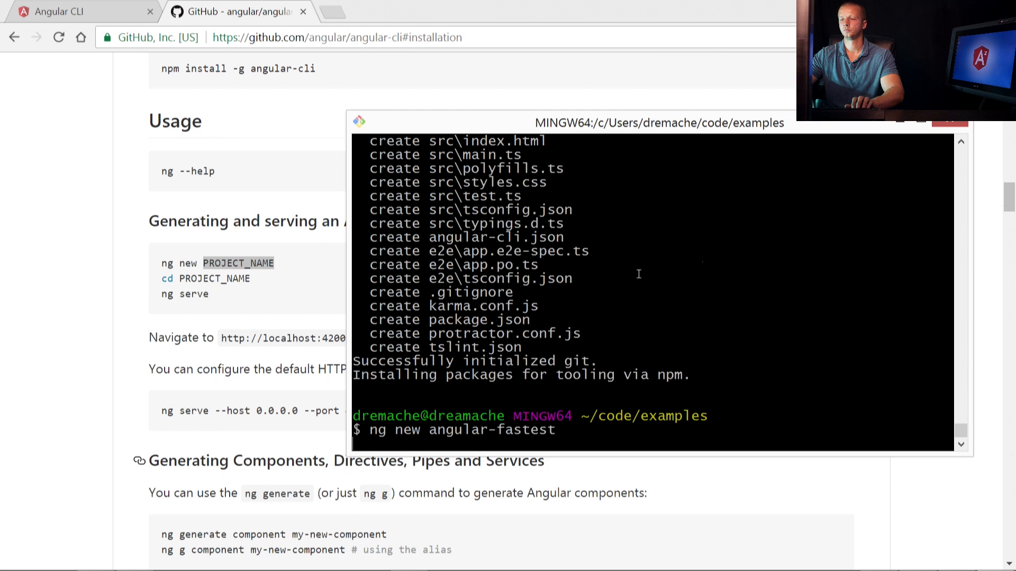
scroll("up", 3)
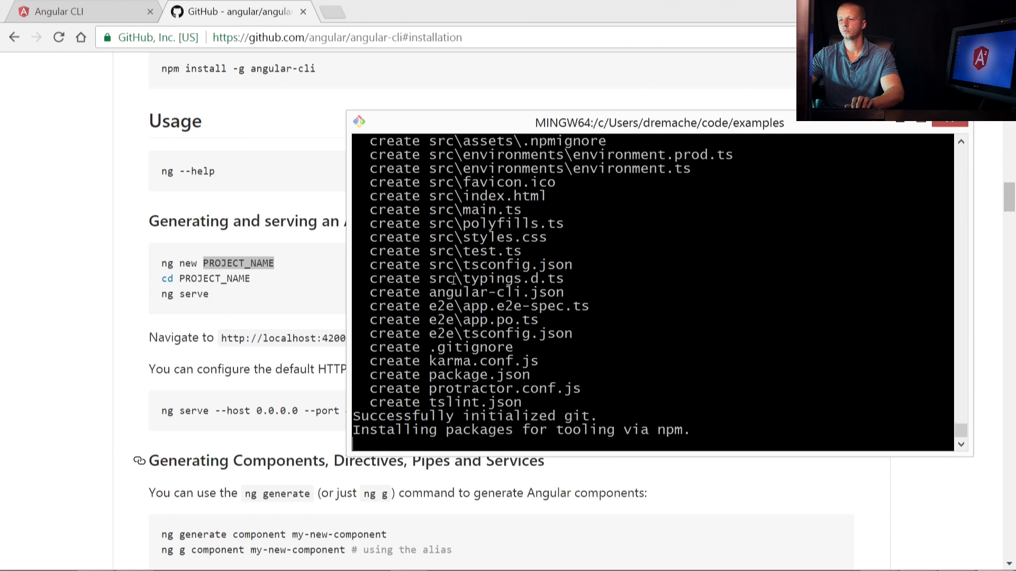
scroll("up", 3)
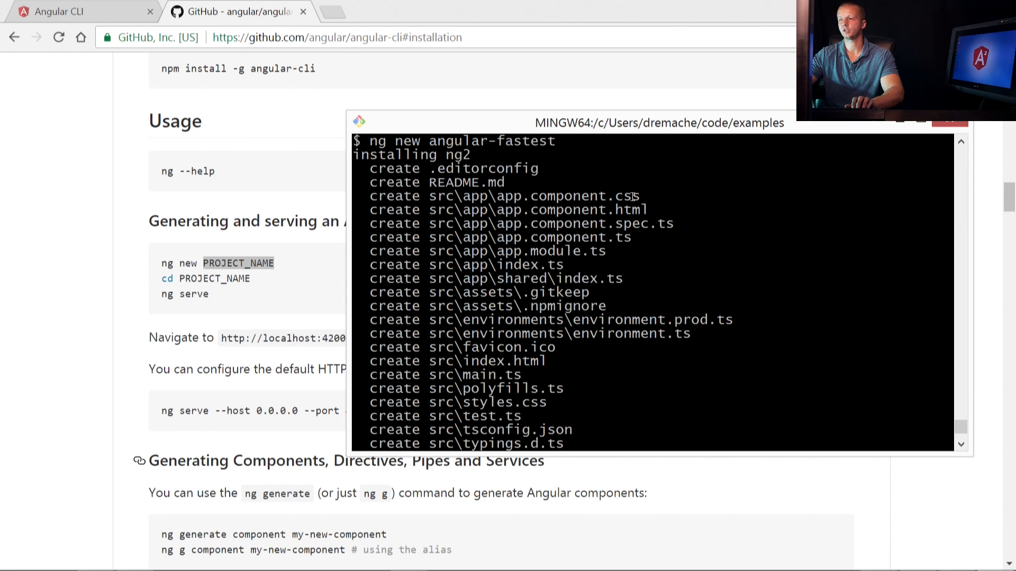
mouse_move(656, 206)
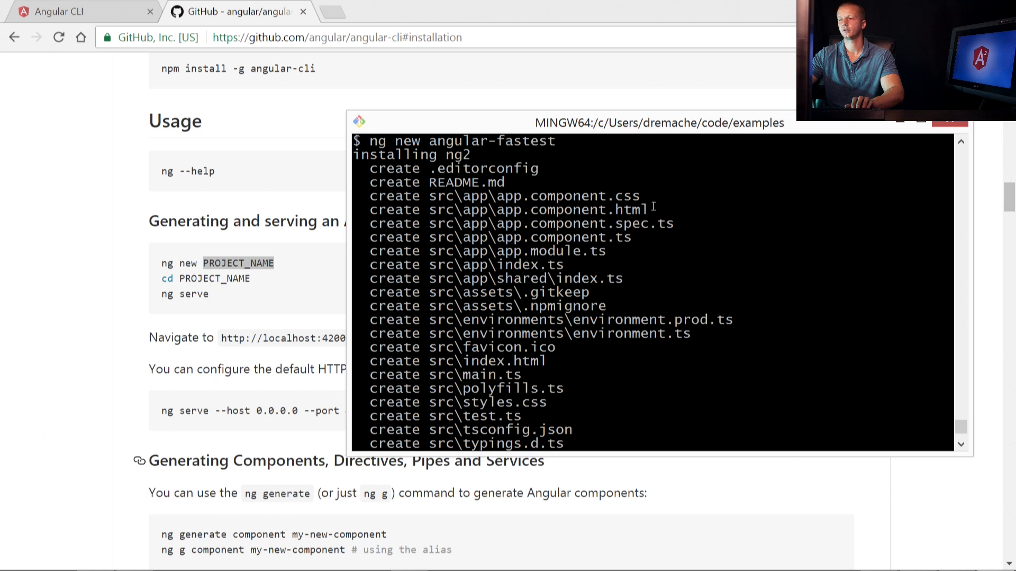
mouse_move(561, 236)
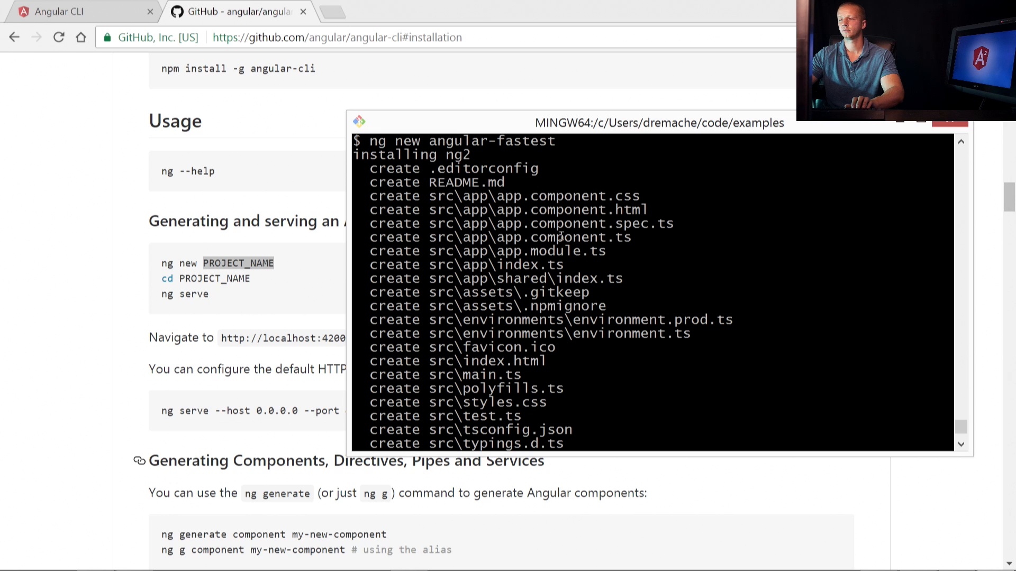
mouse_move(538, 249)
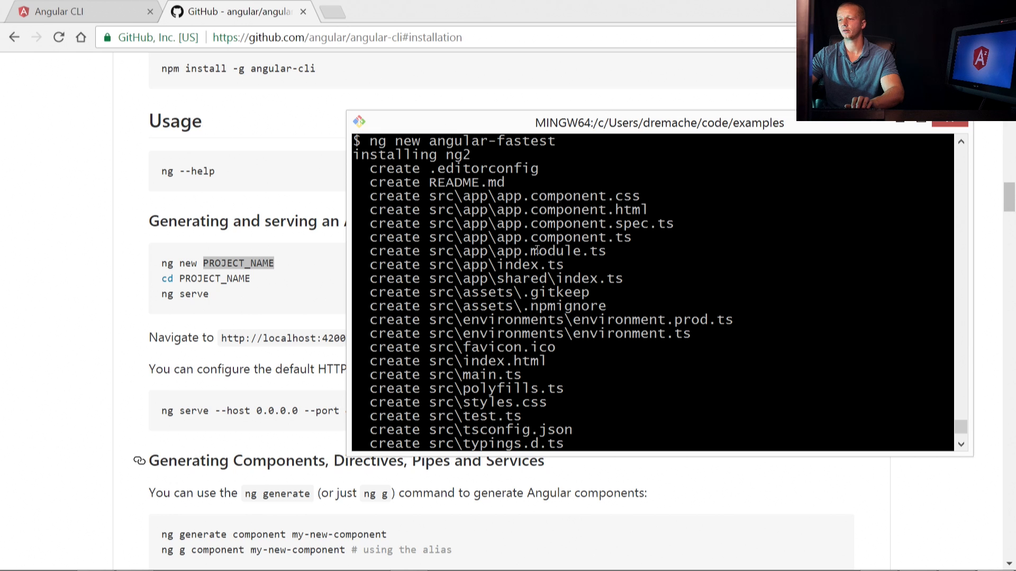
scroll("down", 3)
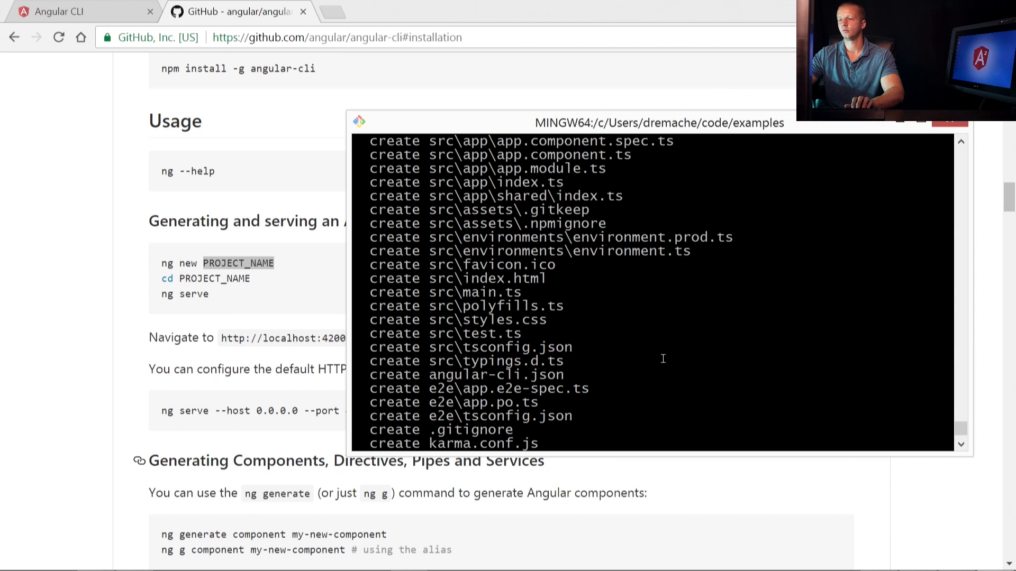
scroll("down", 3)
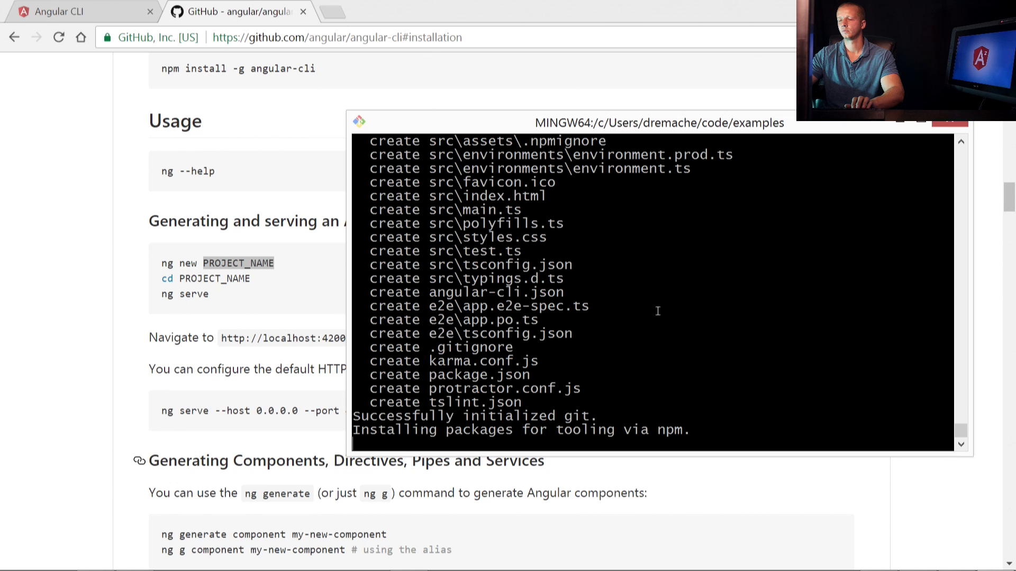
mouse_move(586, 254)
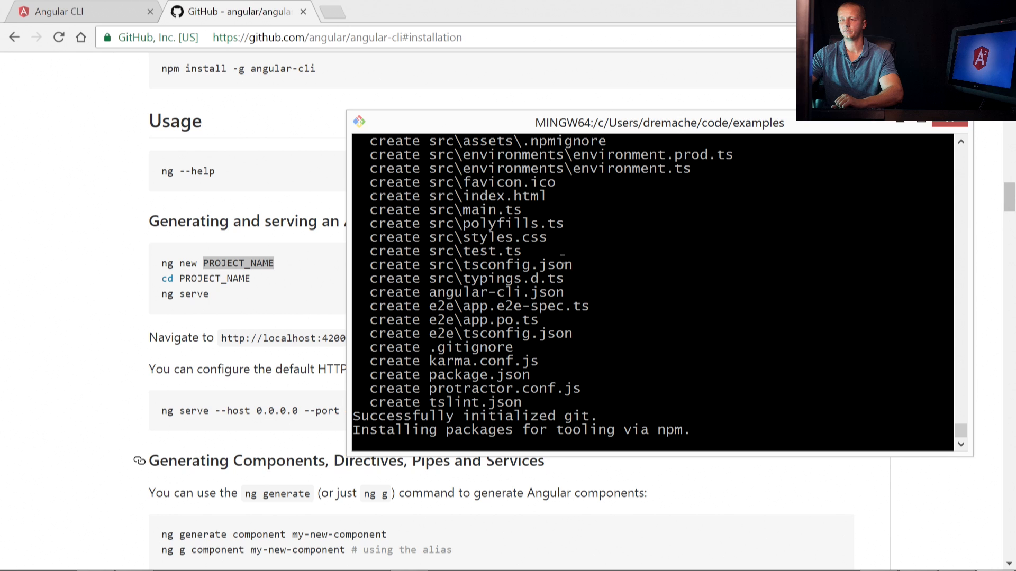
mouse_move(773, 244)
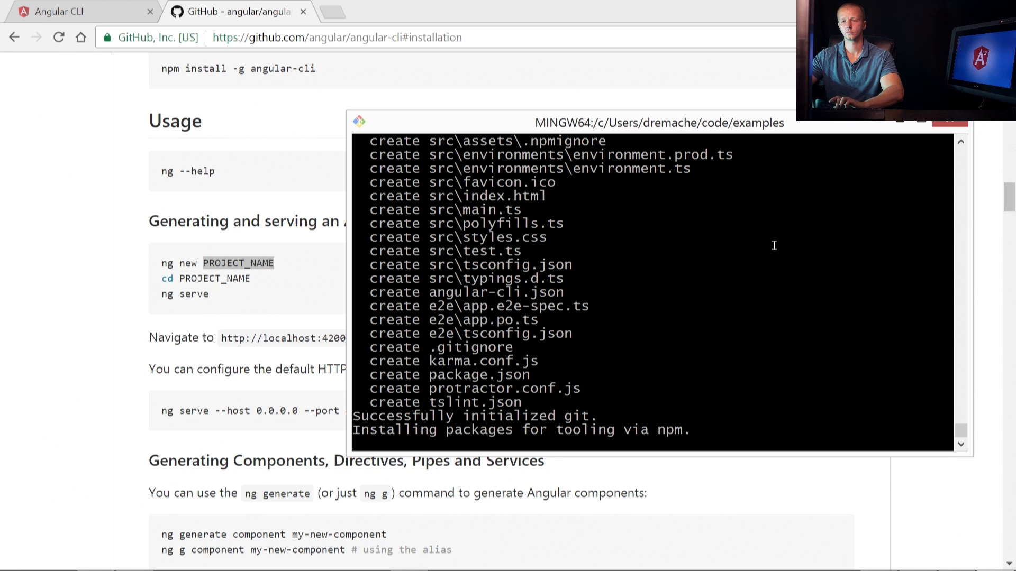
scroll("down", 3)
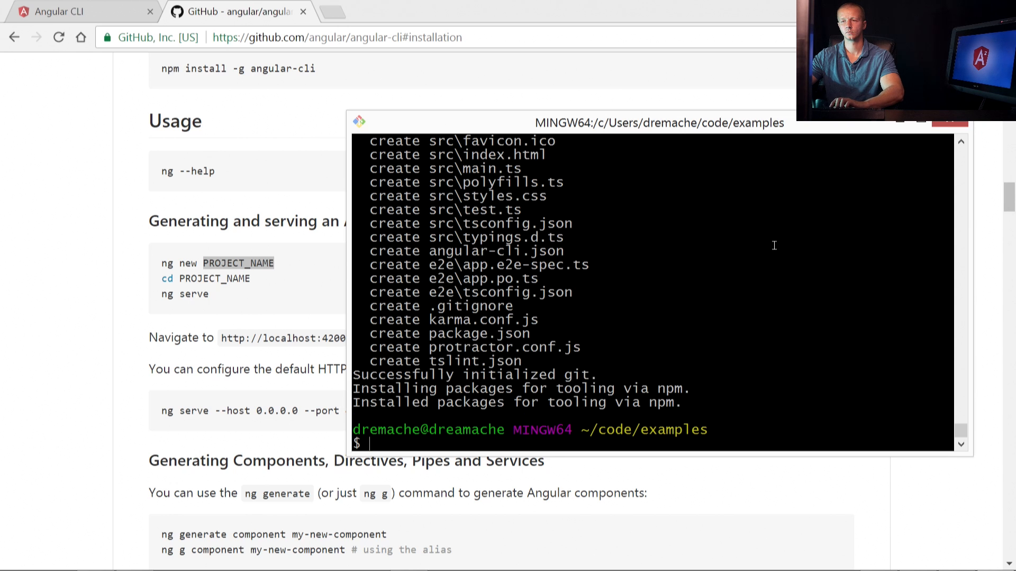
mouse_move(708, 206)
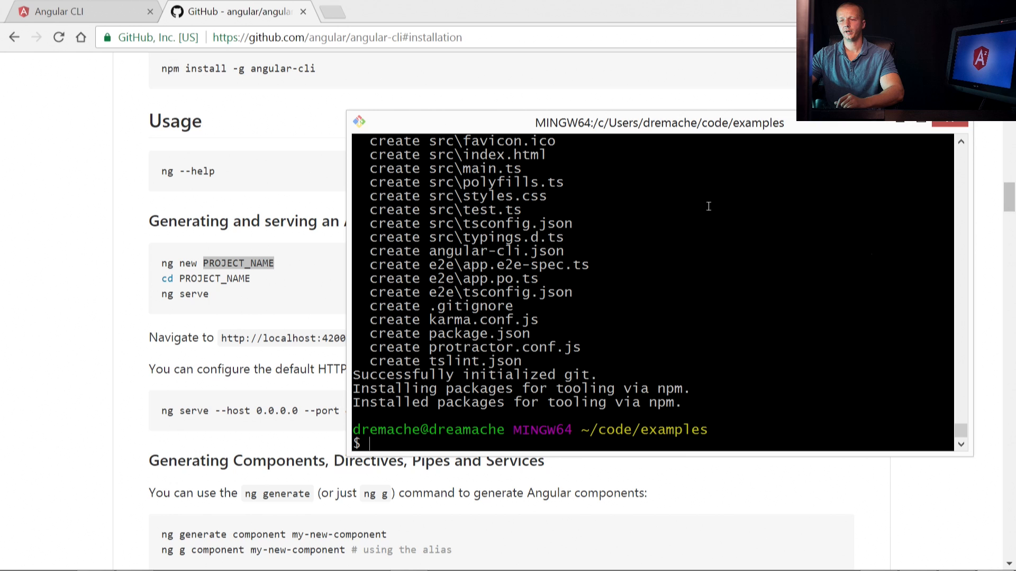
mouse_move(445, 264)
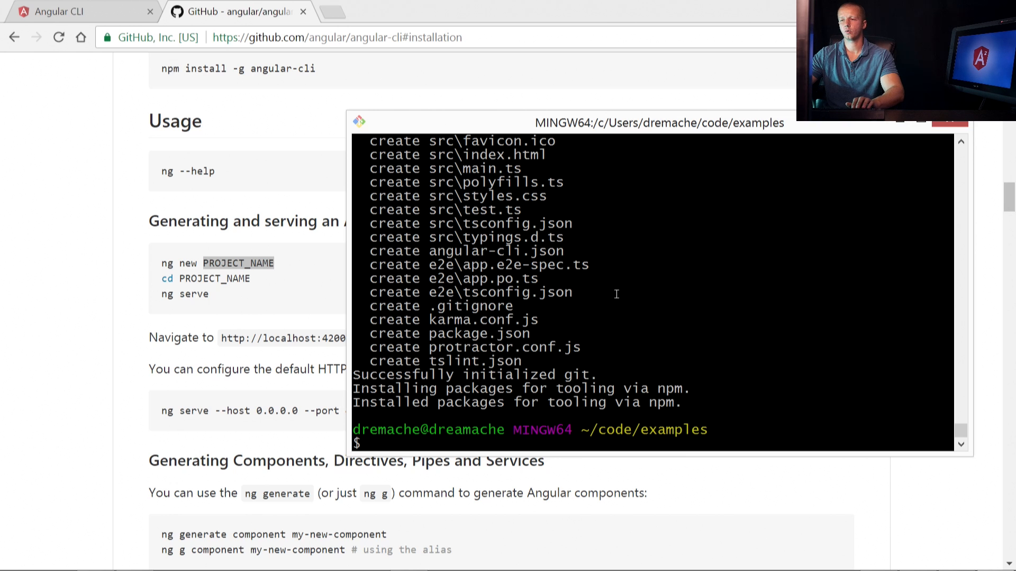
mouse_move(689, 326)
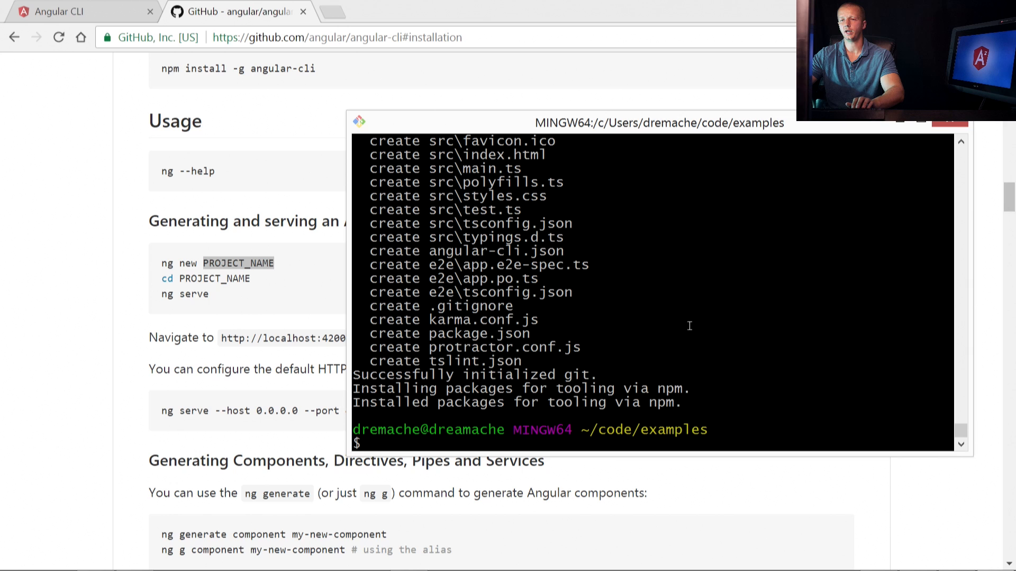
mouse_move(711, 292)
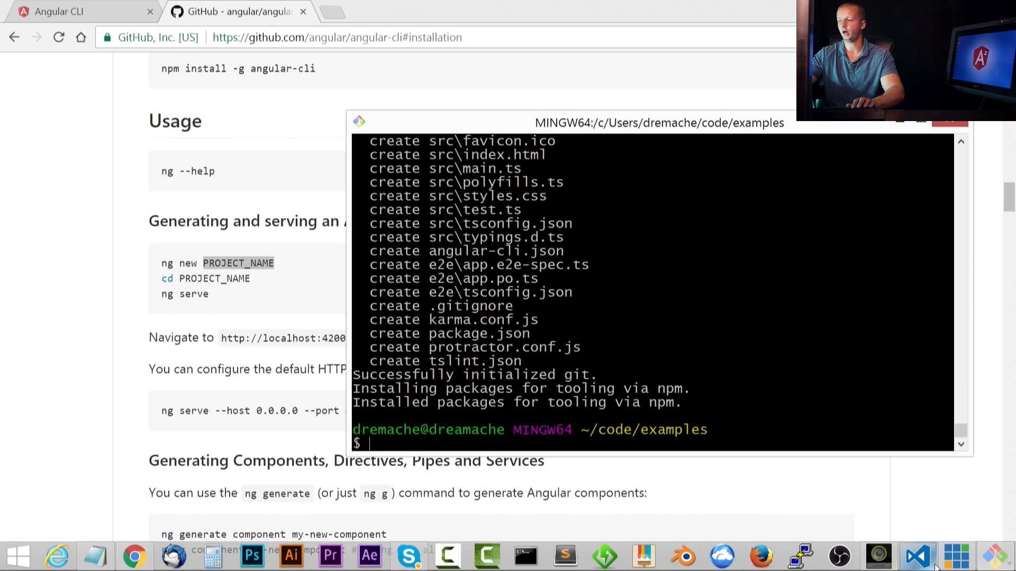
- View the angular-fastest folder in Visual Studio Code, then bring the MINGW64 terminal forward
left_click(916, 555)
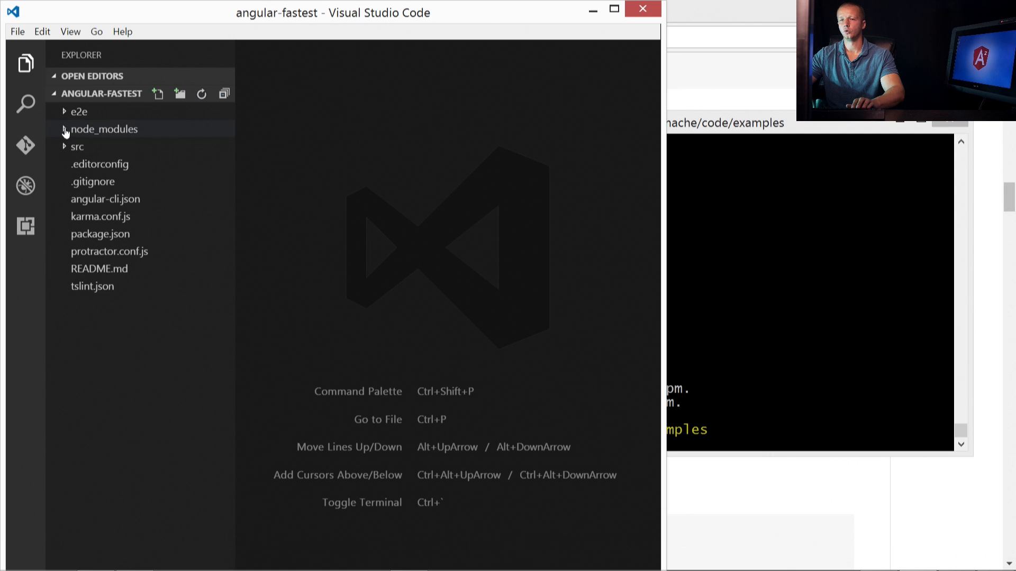
left_click(105, 129)
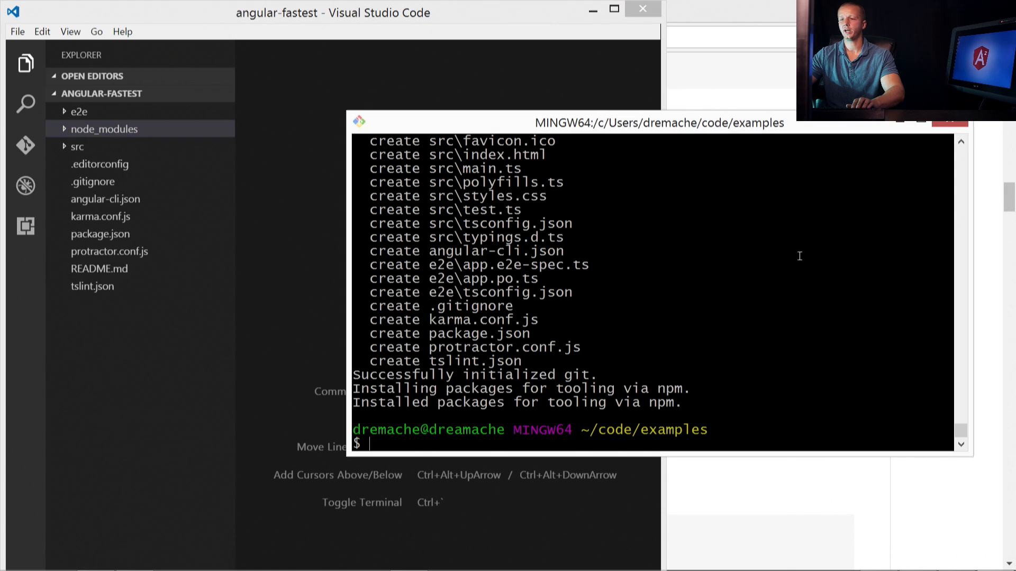
- Attempt 'ng serve' from the examples folder and get the outside-project error
type("ng serve")
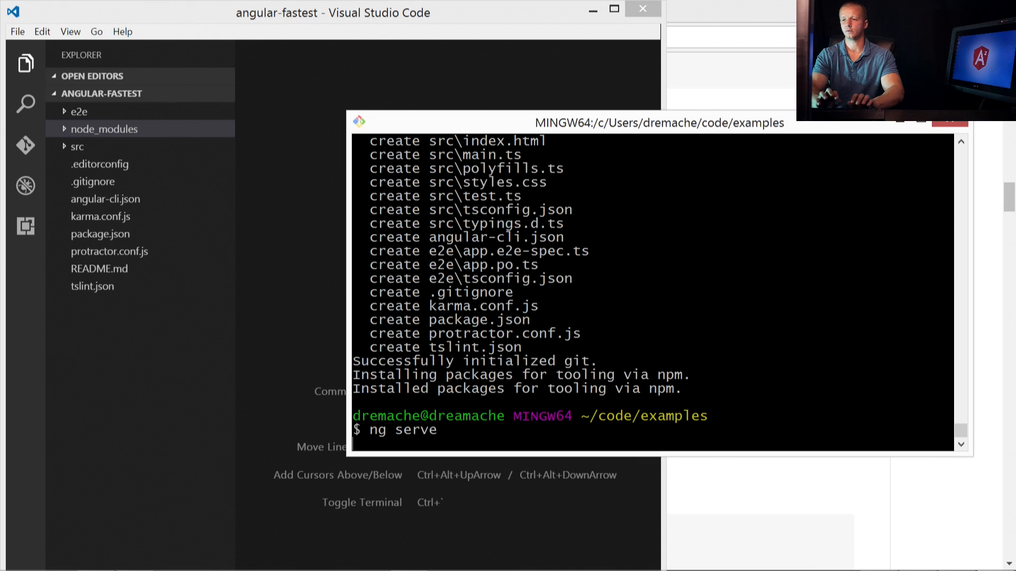
mouse_move(690, 275)
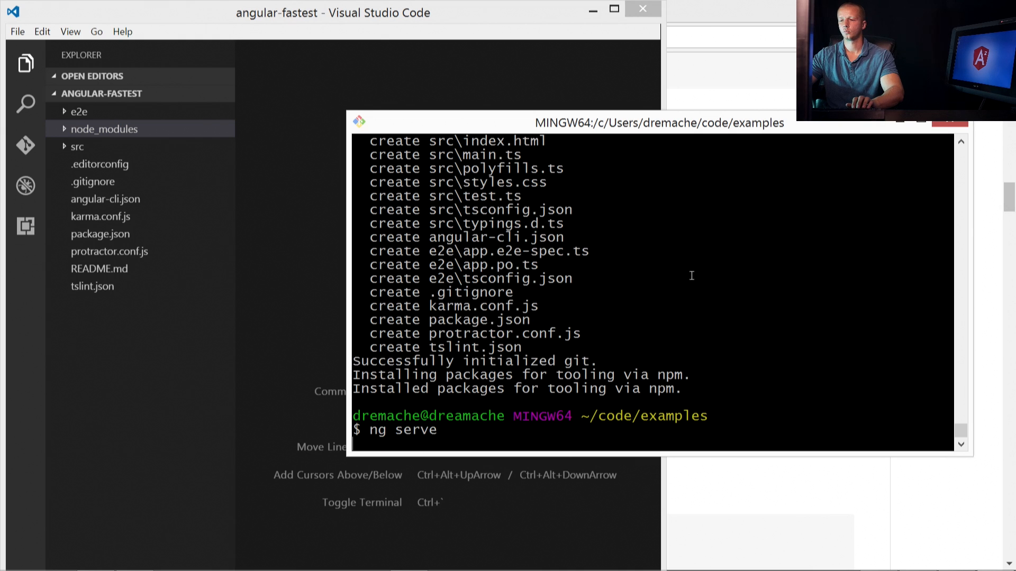
key("Return")
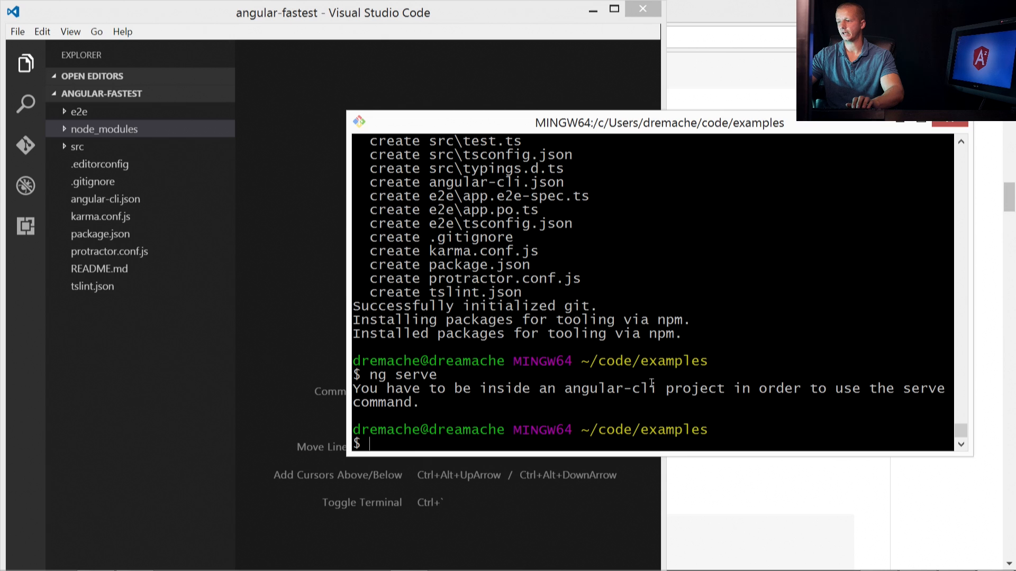
- Change into angular-fastest with cd and start 'ng serve' there
type("cd")
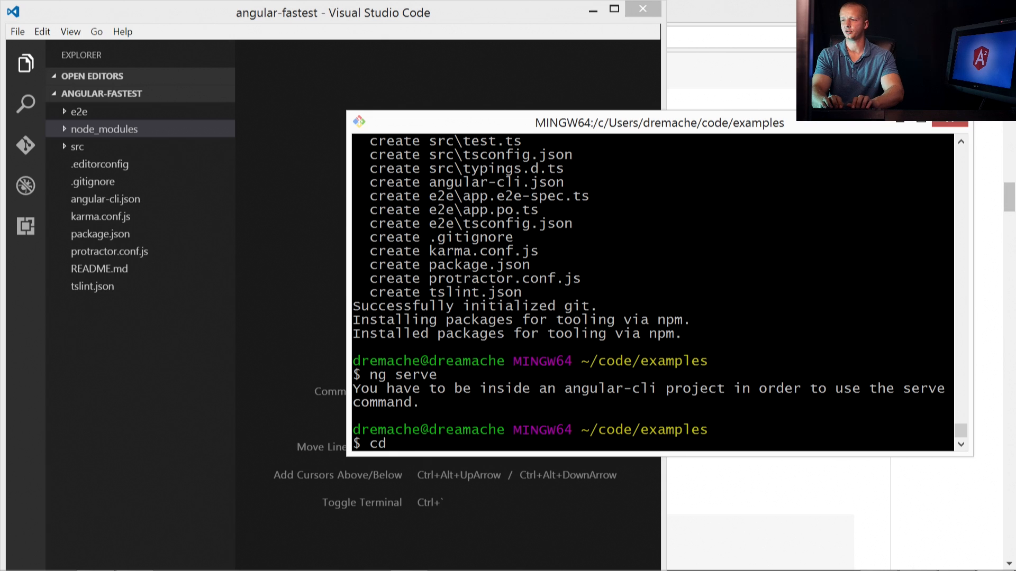
type("a")
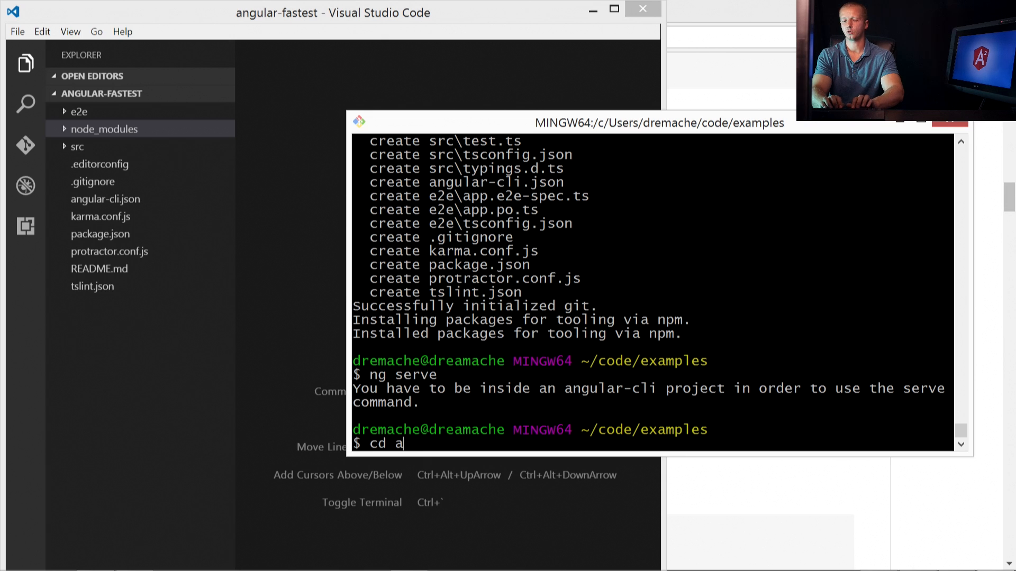
type("ngular-")
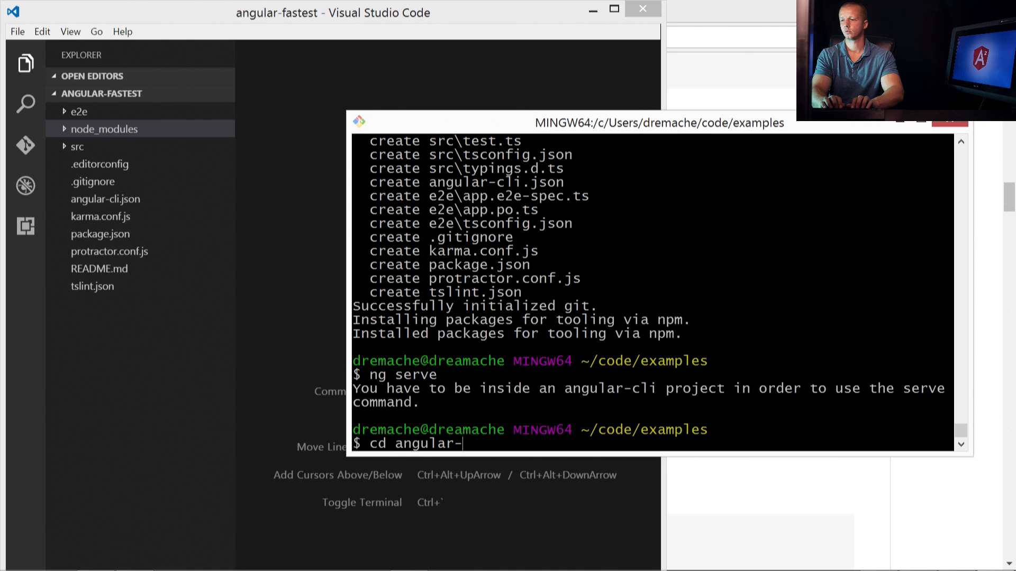
type("fastest")
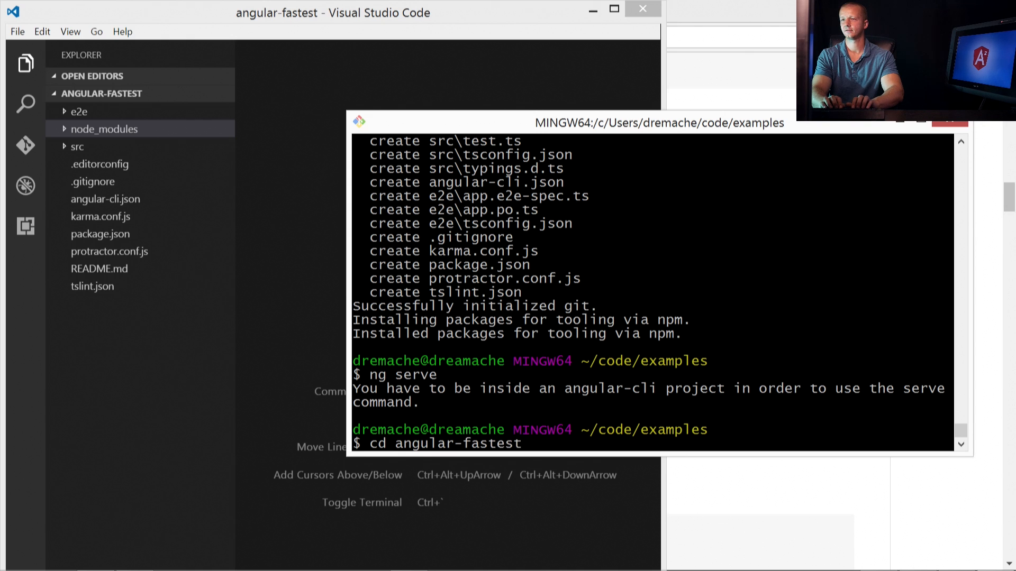
type("ng ser")
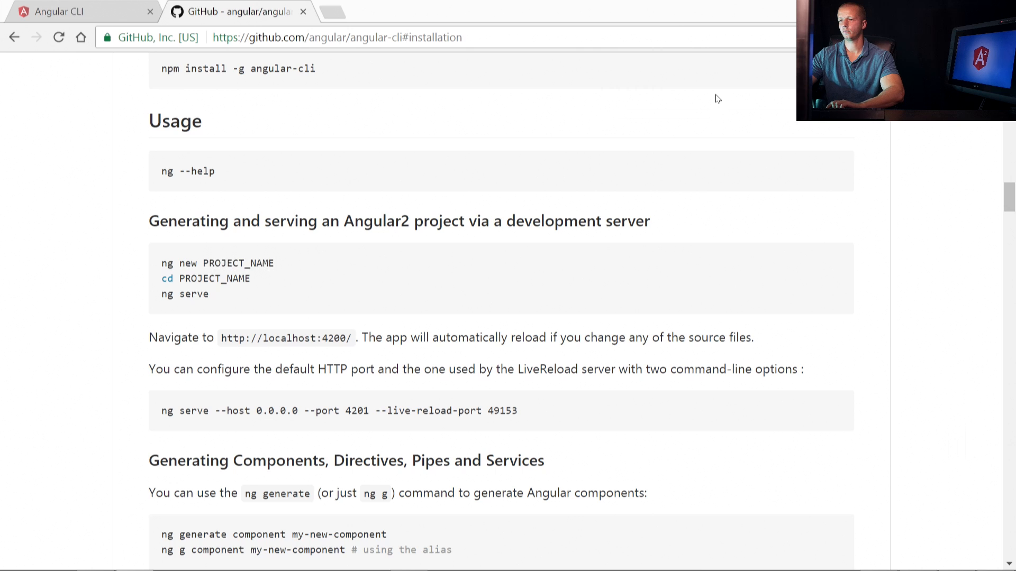
mouse_move(219, 337)
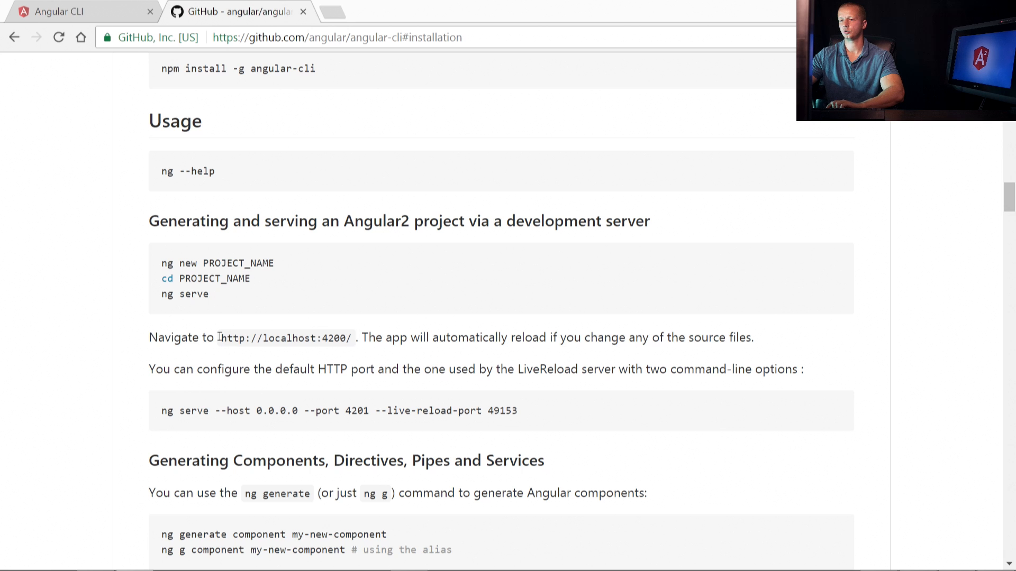
- Open localhost:4200 in a new Chrome tab to see 'app works!'
double_click(284, 337)
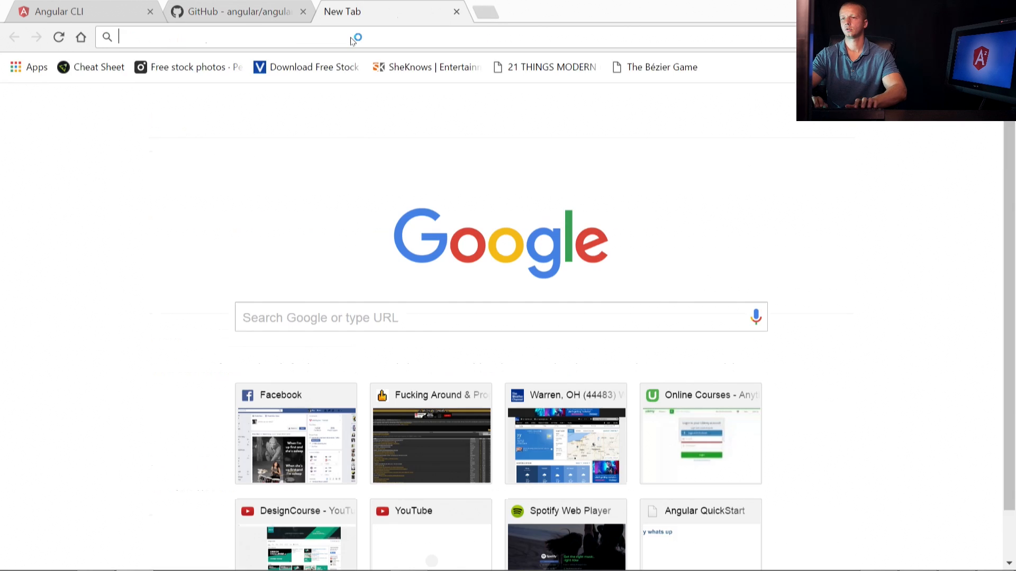
type("localhost:4200")
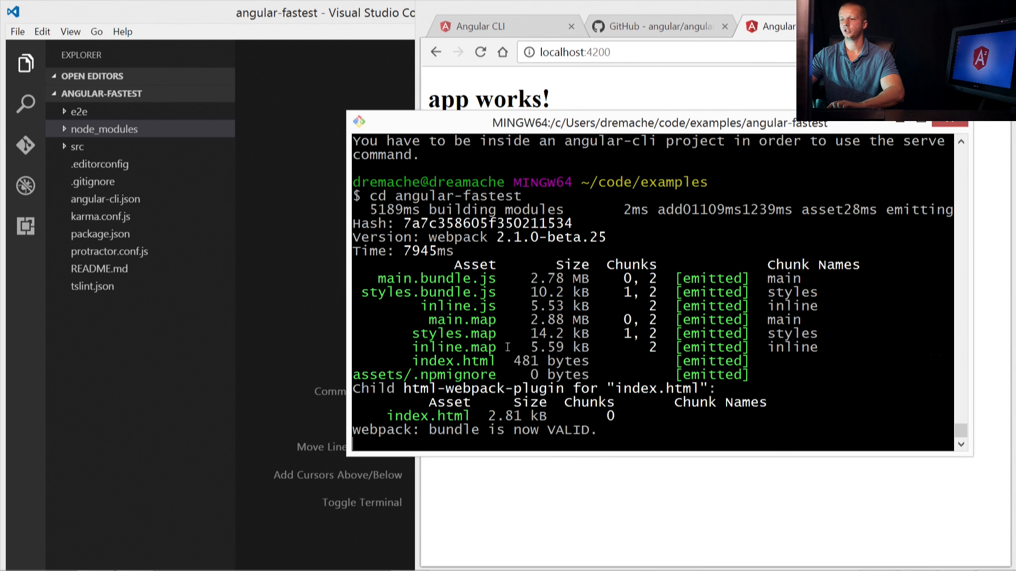
mouse_move(469, 105)
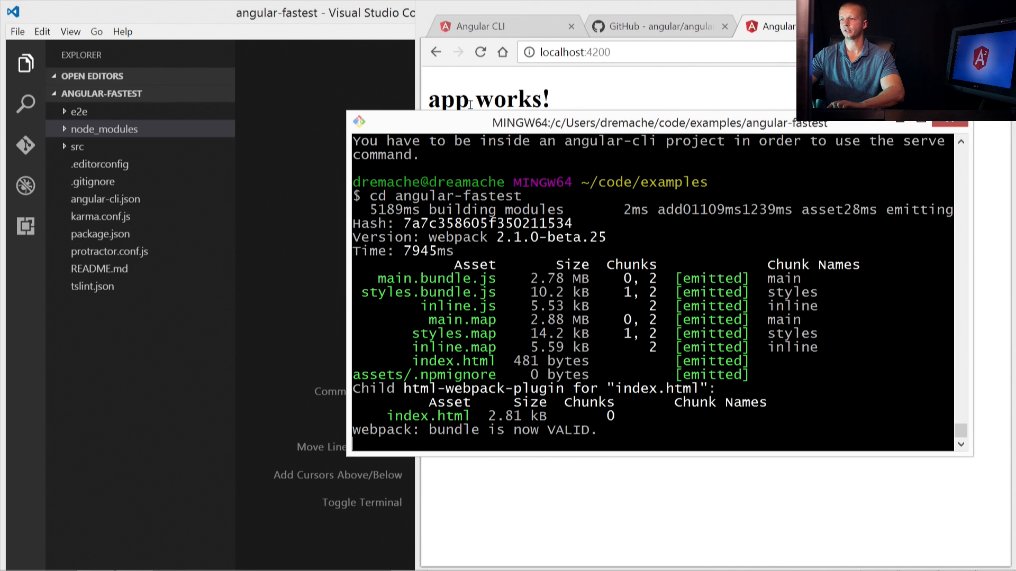